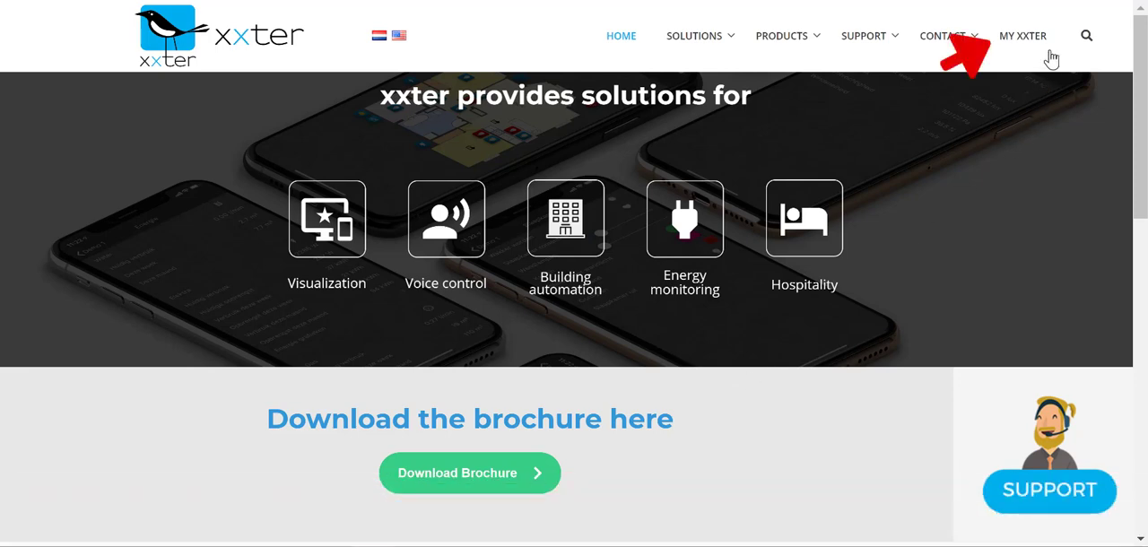
Step: Go to the My xxter login page from the top navigation
left_click(1023, 36)
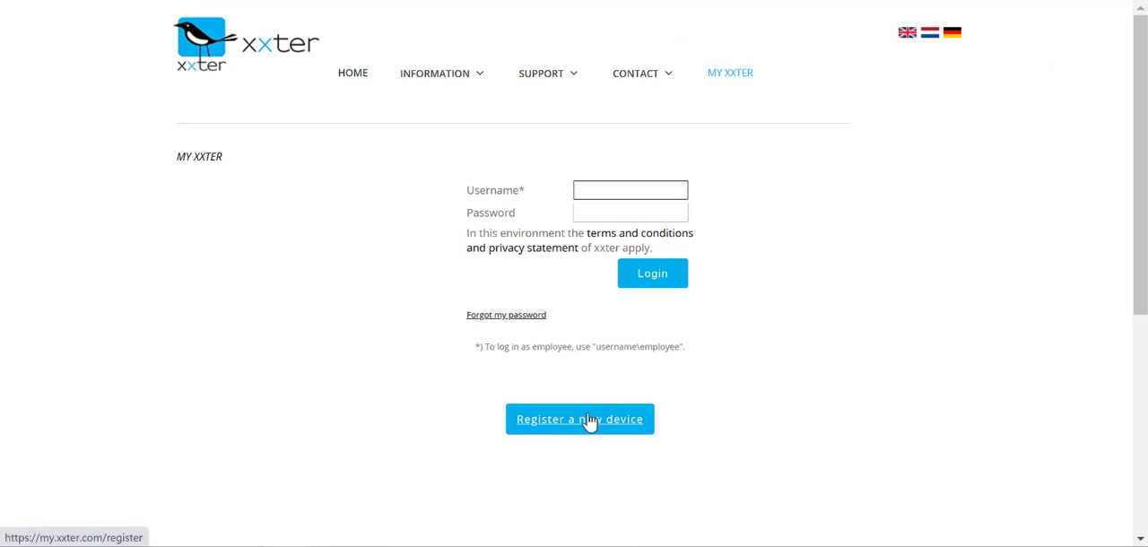
left_click(580, 420)
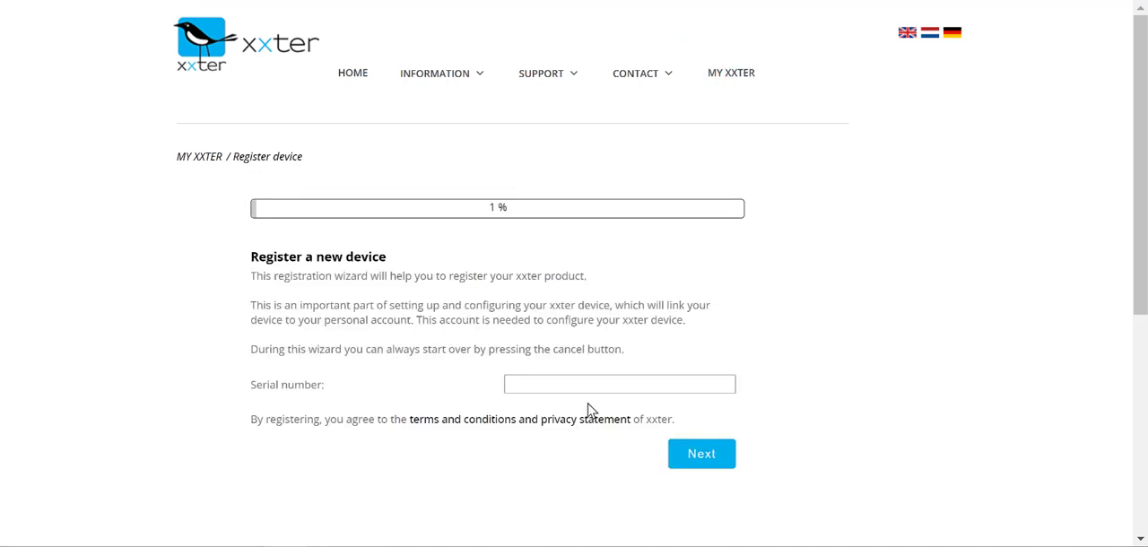
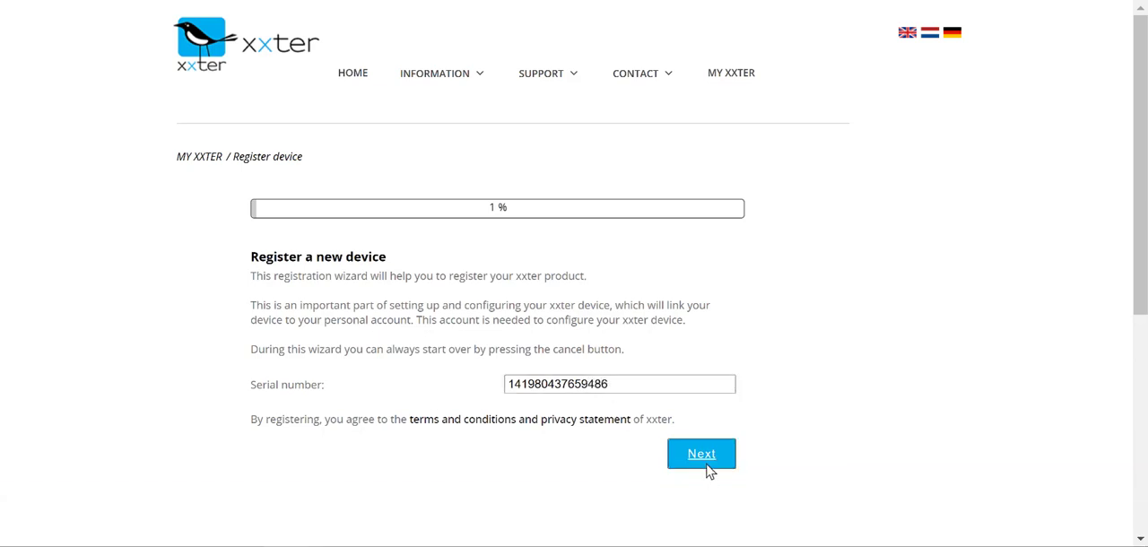
left_click(701, 452)
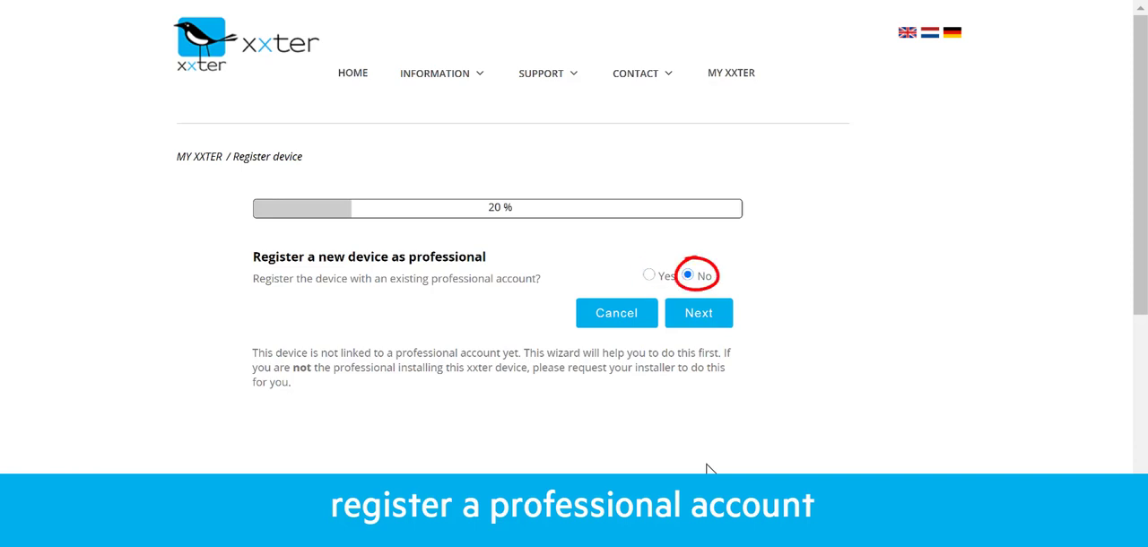
Step: Choose a new professional account and enter username 'XXTER PRO' with a matching medium-strength password
left_click(700, 312)
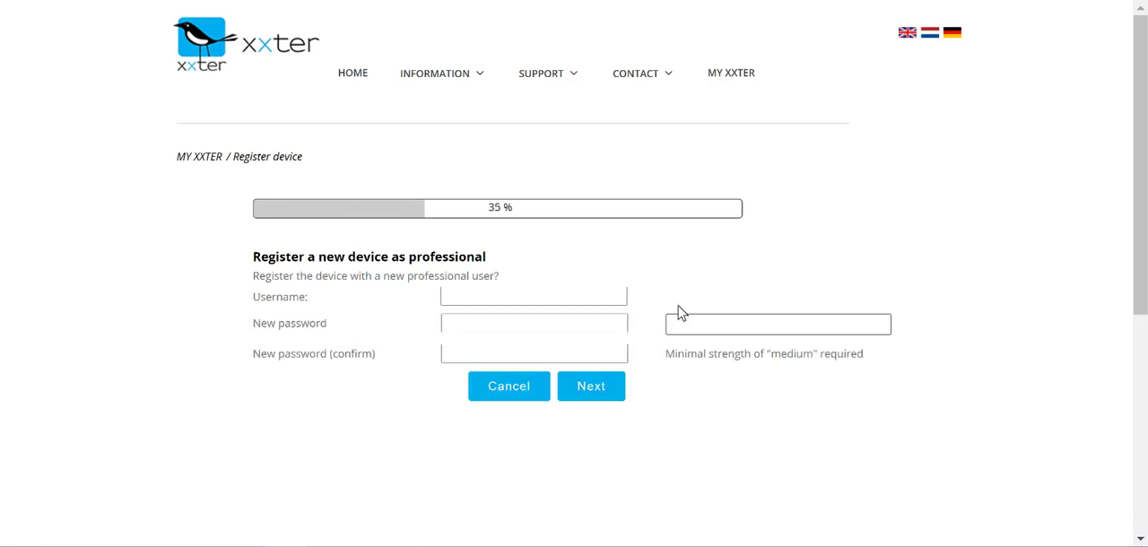
type("XXTER PR")
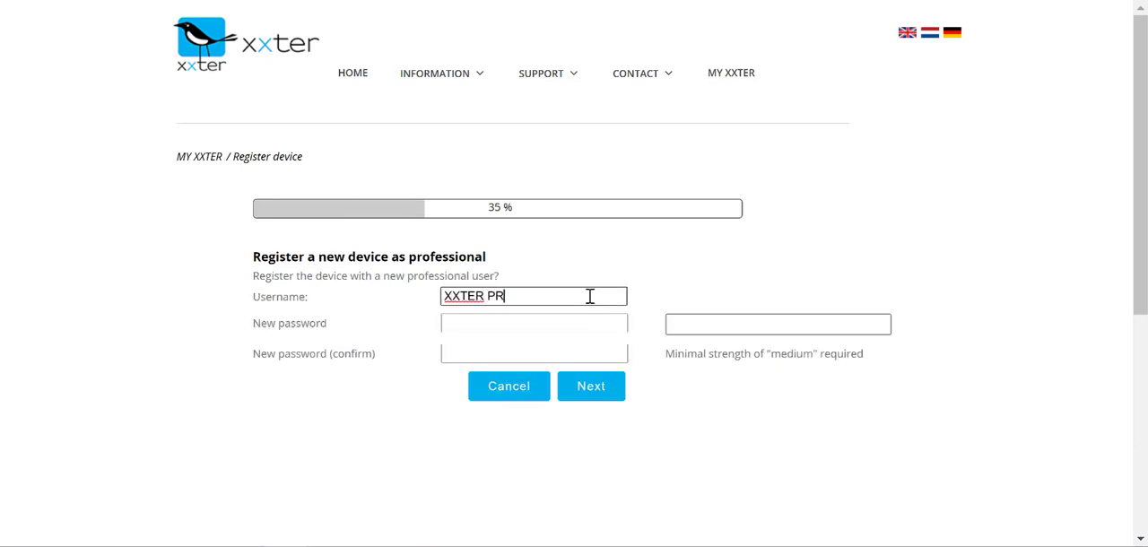
type("•••")
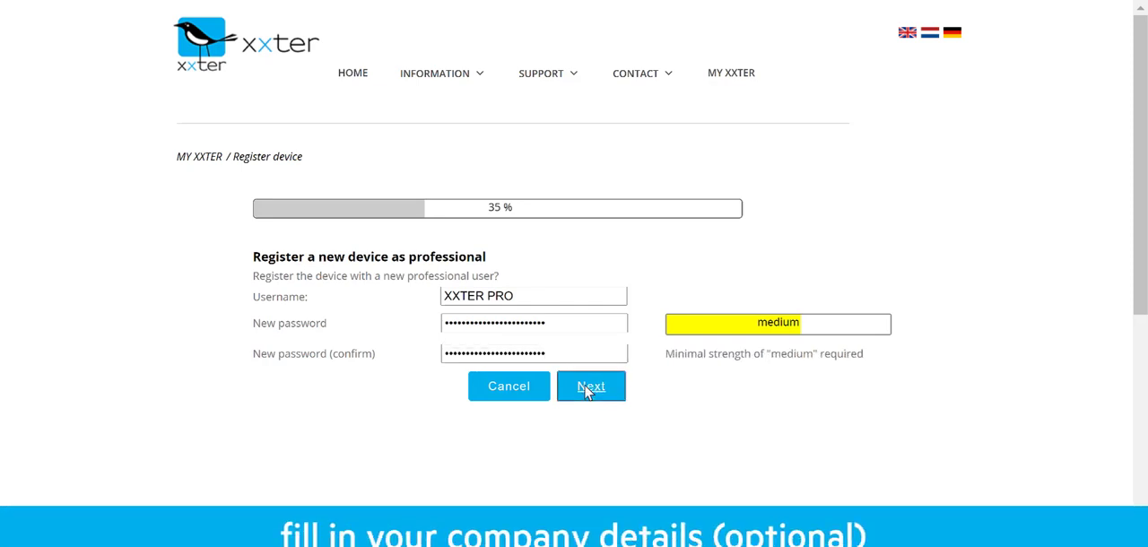
Step: Submit the professional login, enter company 'My Company' and an email address, and continue to the end-user question
left_click(590, 385)
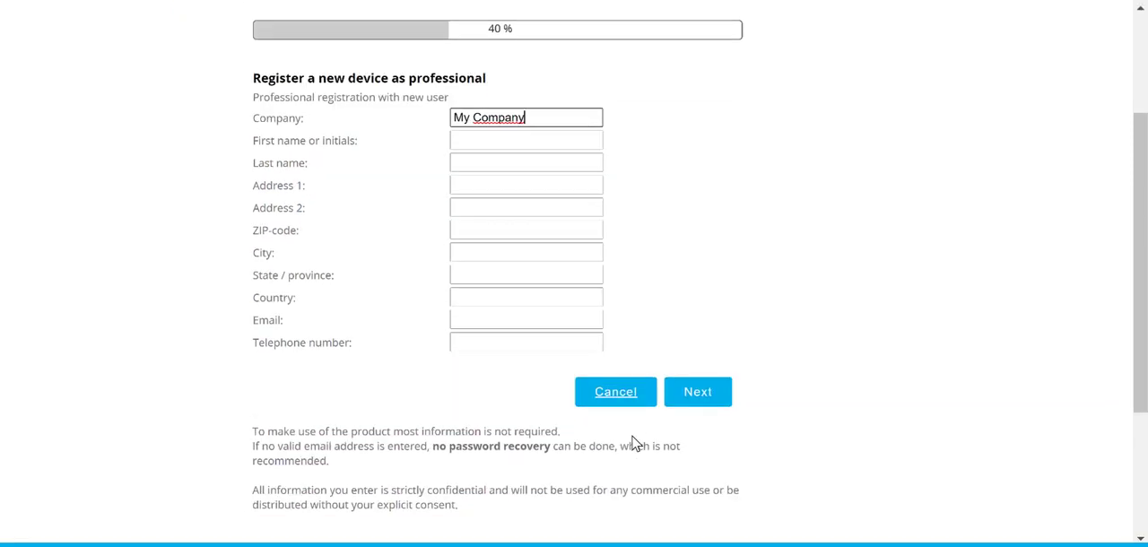
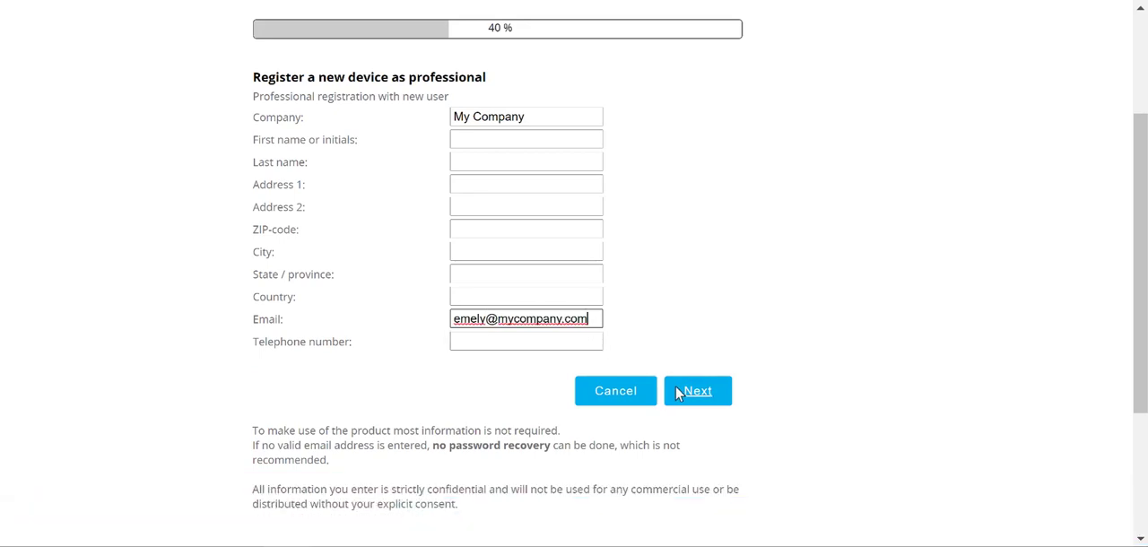
left_click(698, 391)
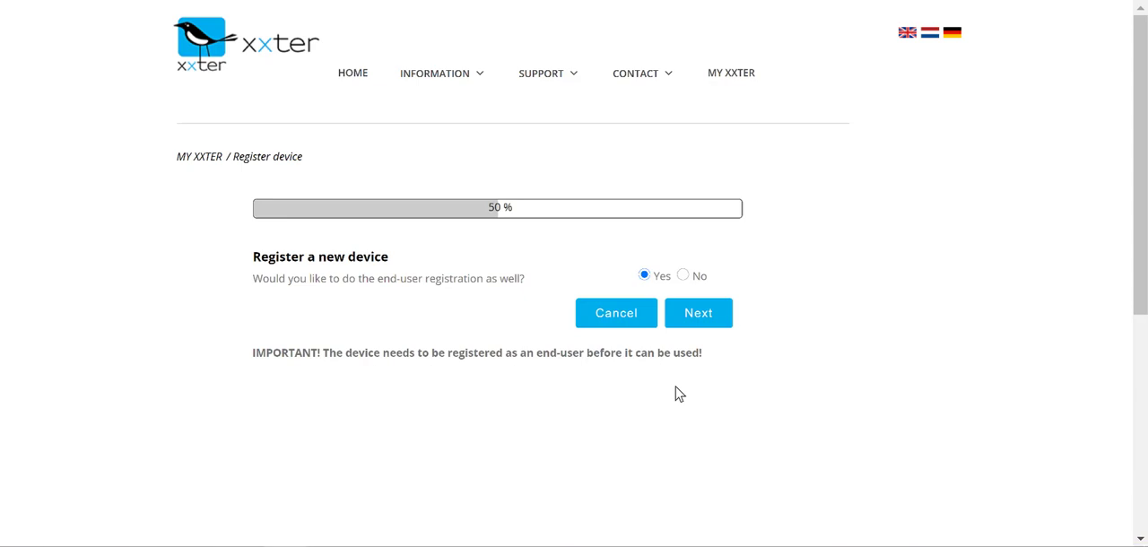
Step: Agree to end-user registration, declining same-account and existing-account options, reaching the new end-user login form
left_click(698, 312)
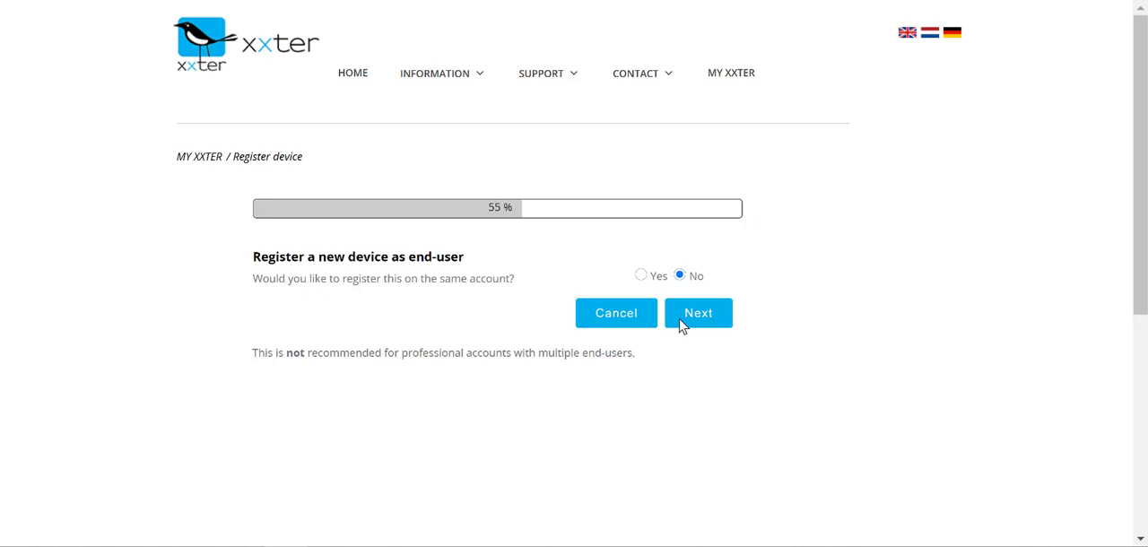
left_click(698, 312)
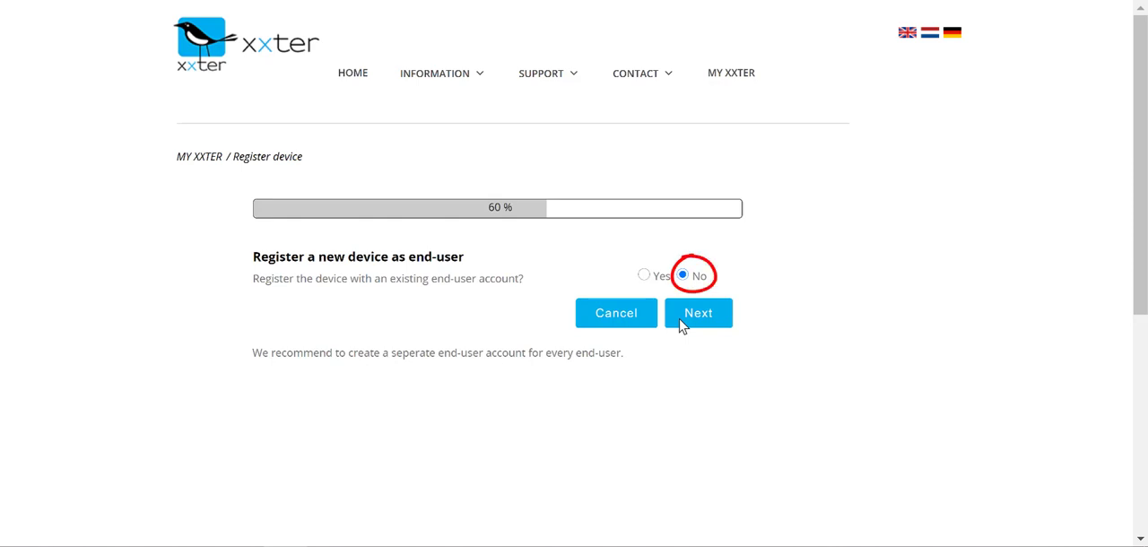
left_click(698, 312)
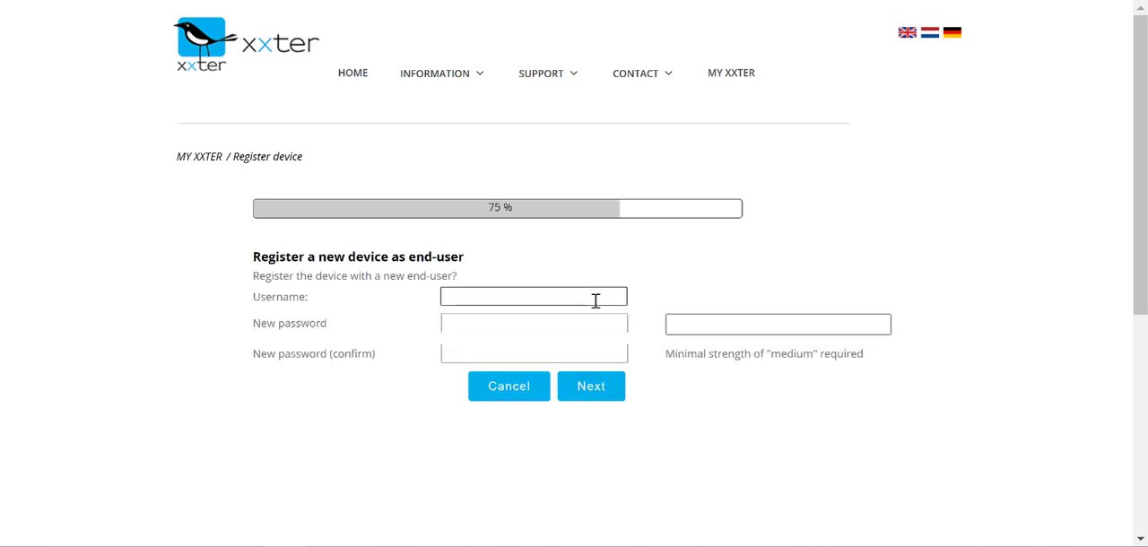
Step: Enter end-user username 'XXTER USER' with a matching medium-strength password
type("XXTER USER")
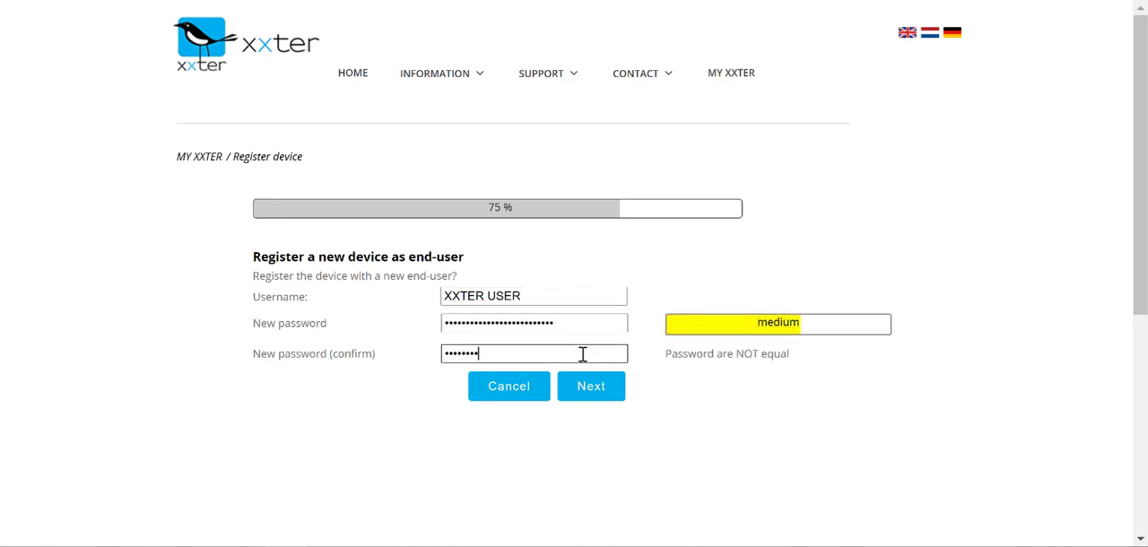
left_click(592, 385)
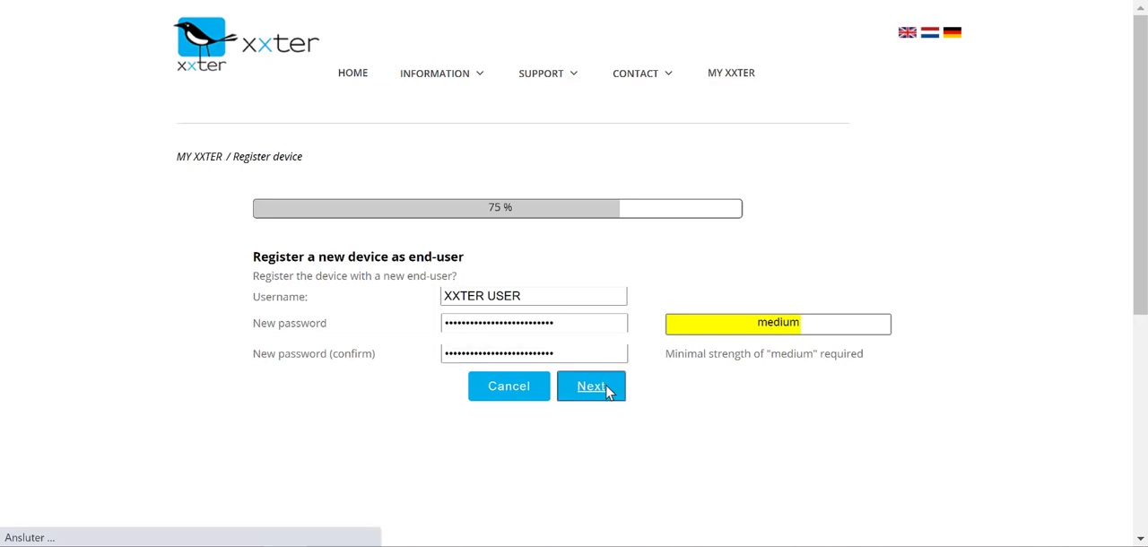
Step: Submit the end-user login, enter the end-user email address, and continue to the 95% registration summary
left_click(592, 385)
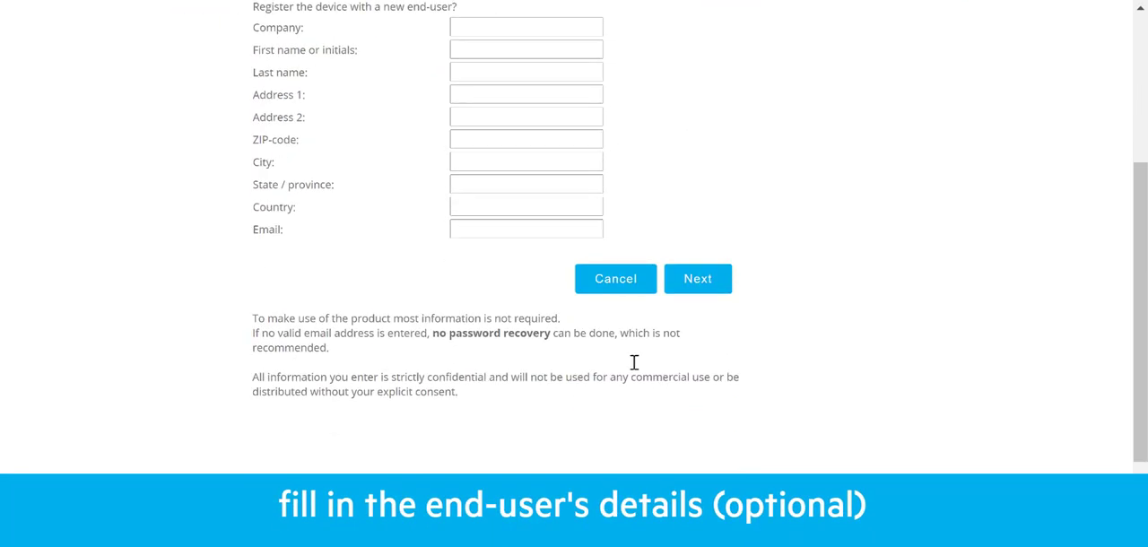
type("end.user@mail.com")
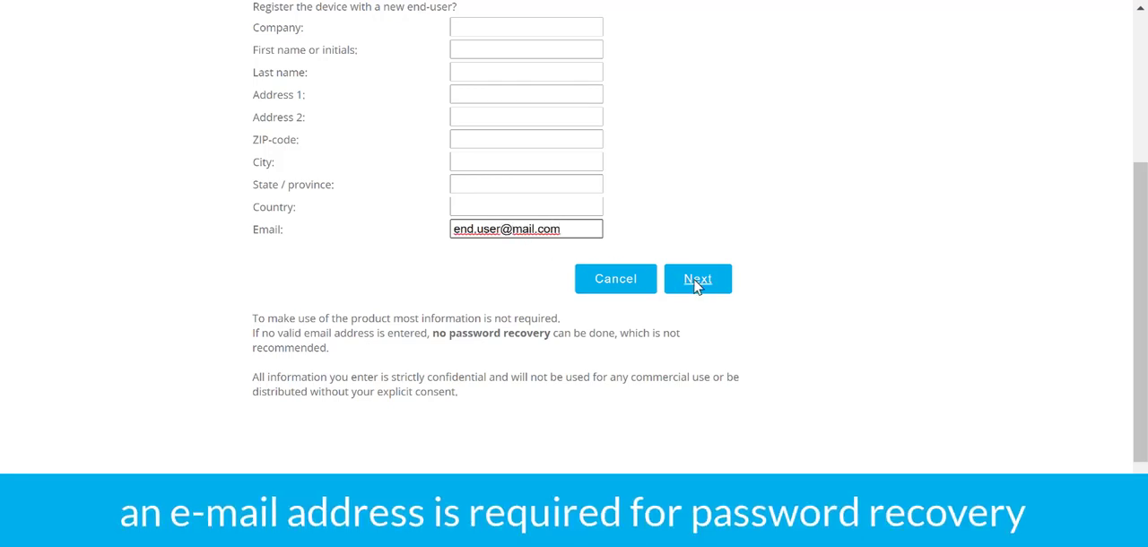
left_click(698, 278)
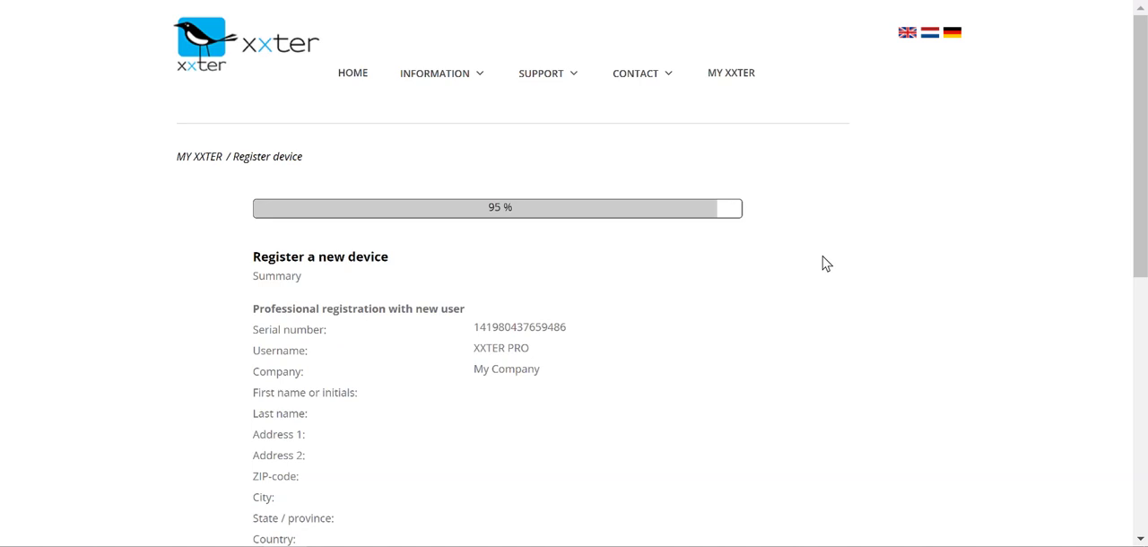
scroll("down", 3)
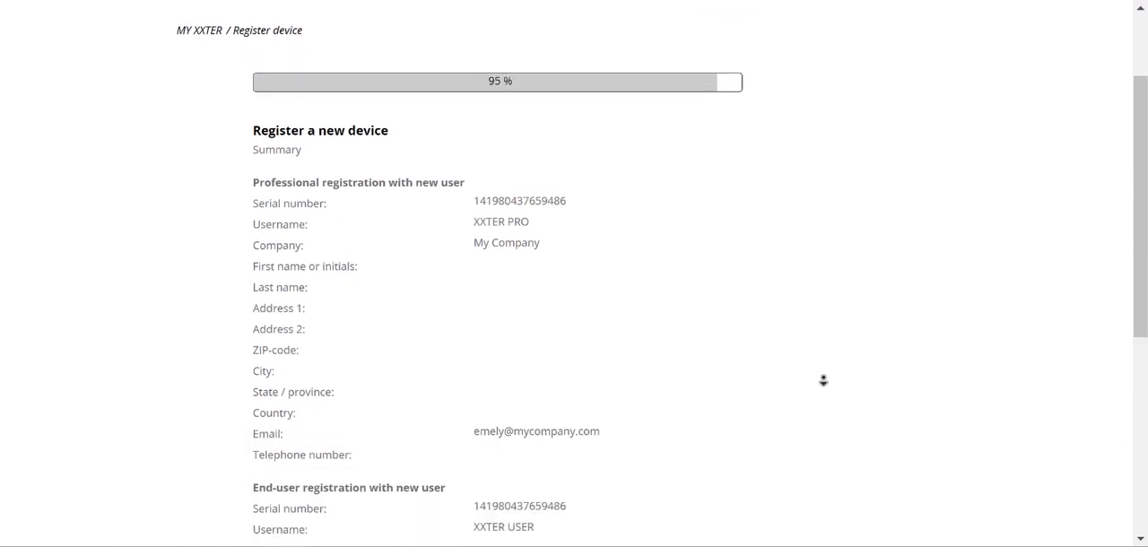
scroll("down", 3)
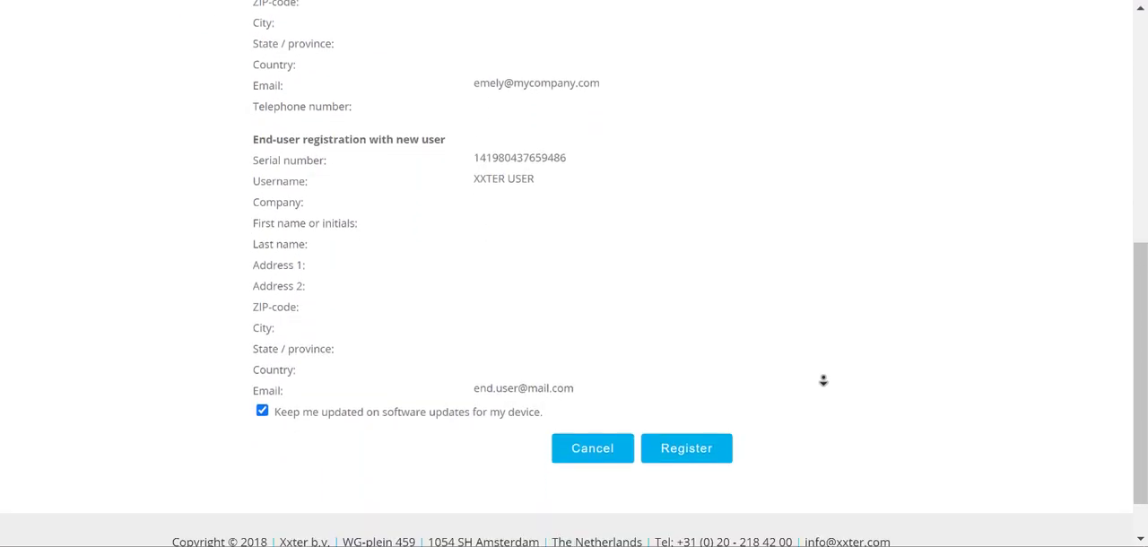